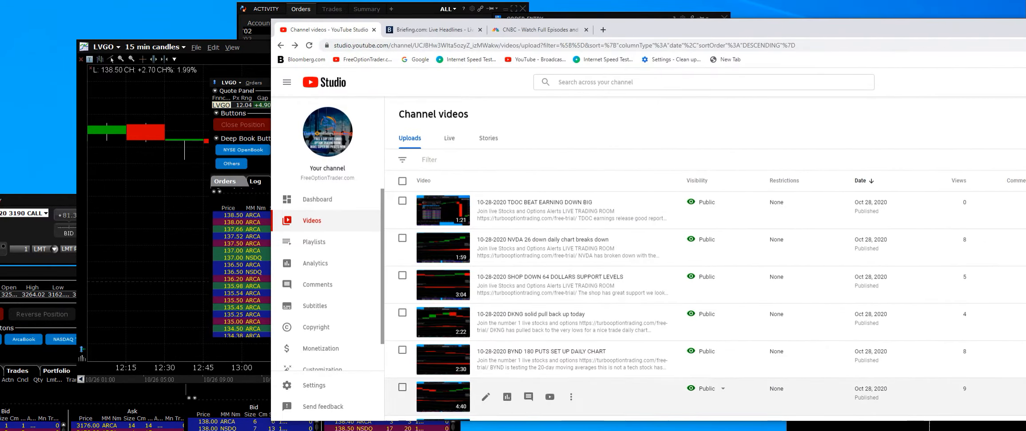
scroll(down, 3)
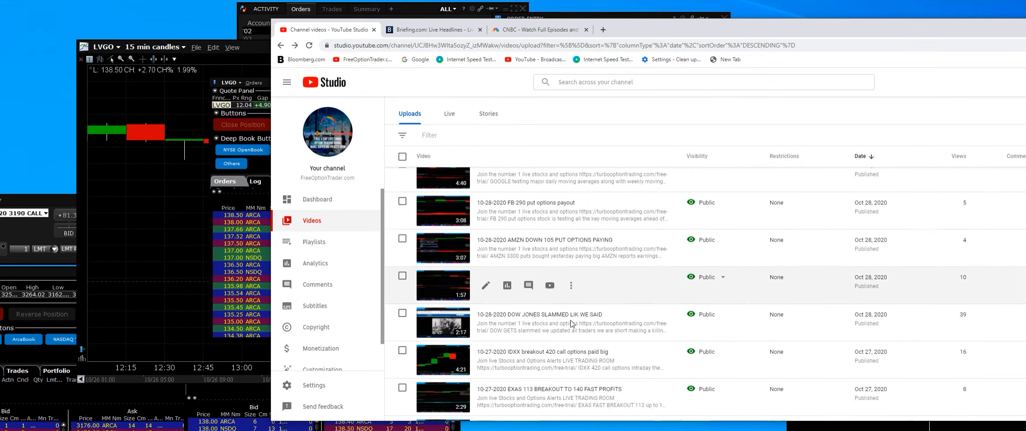
scroll(down, 3)
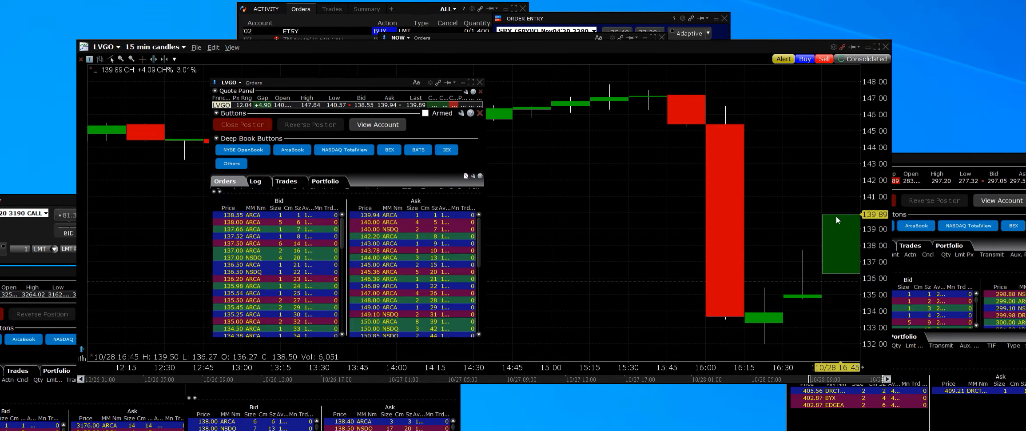
mouse_move(828, 244)
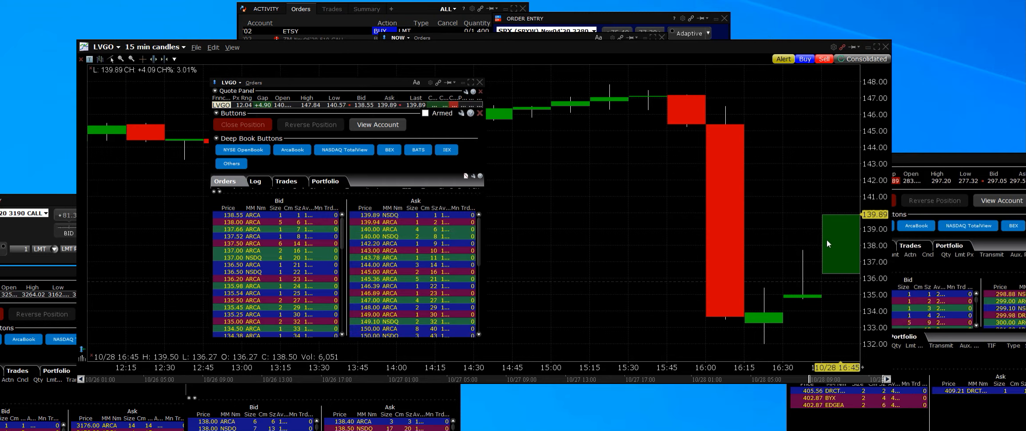